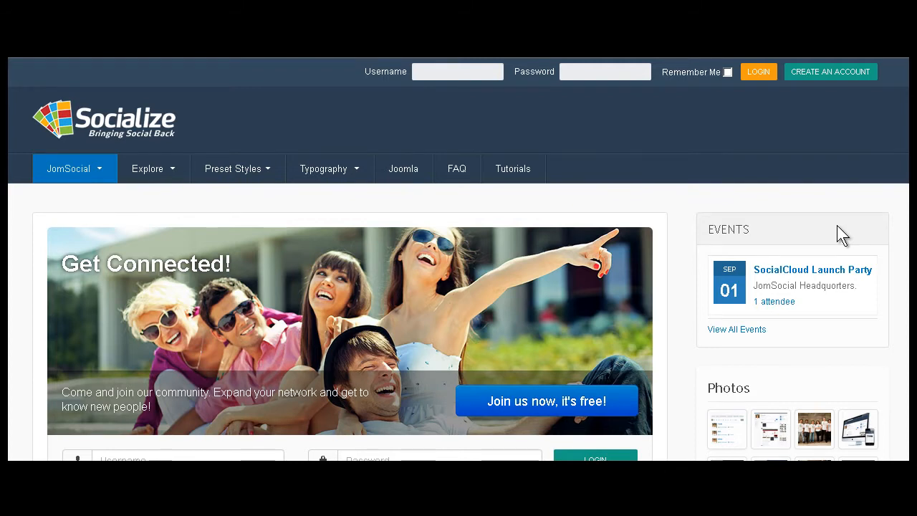
{"action": "mouse_move", "coordinate": [214, 111]}
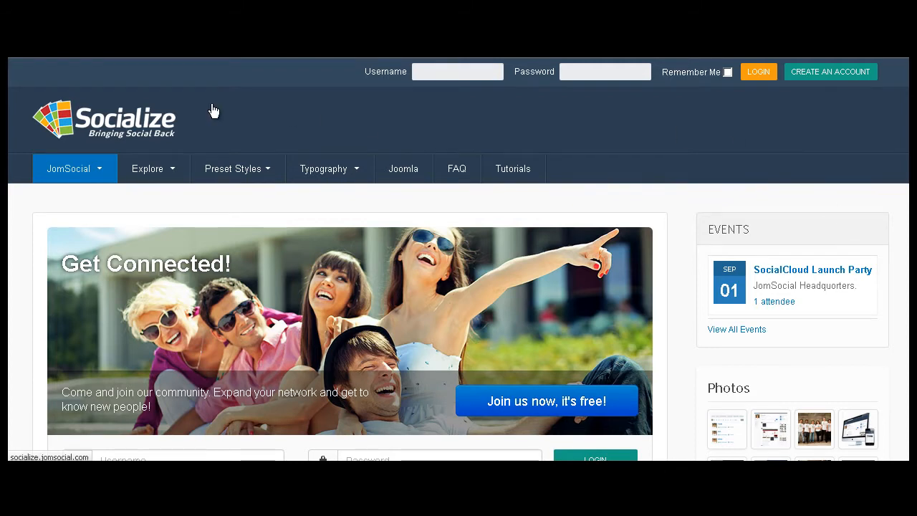
{"action": "mouse_move", "coordinate": [392, 131]}
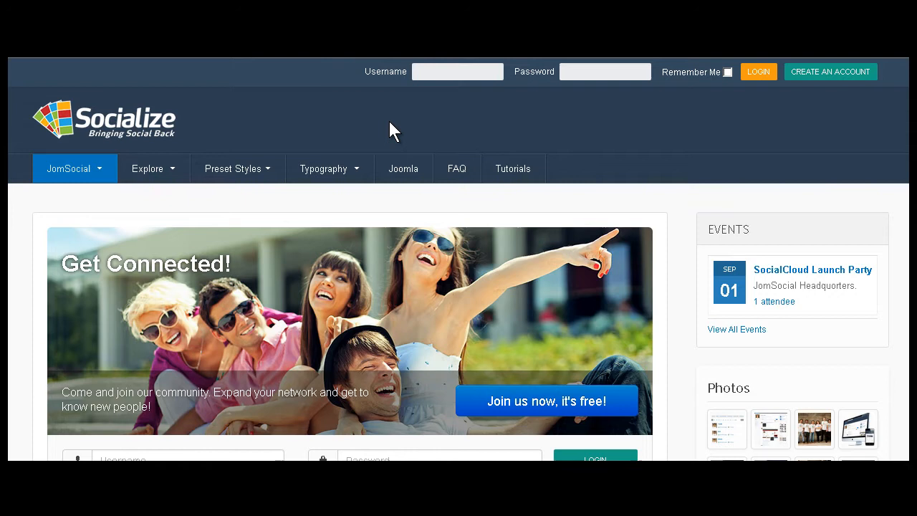
{"action": "mouse_move", "coordinate": [681, 388]}
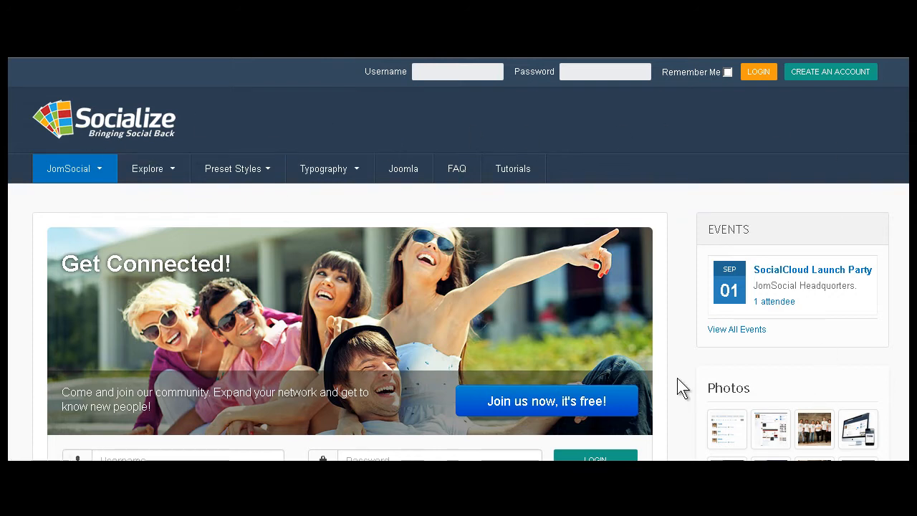
{"action": "mouse_move", "coordinate": [457, 168]}
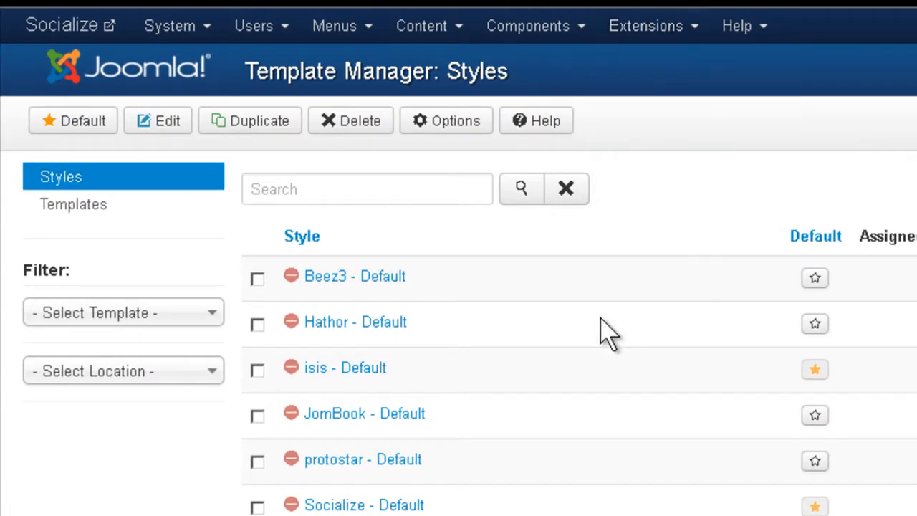
Open the Socialize - Default template style from the Template Manager styles list
{"action": "scroll", "scroll_direction": "down", "scroll_amount": 3}
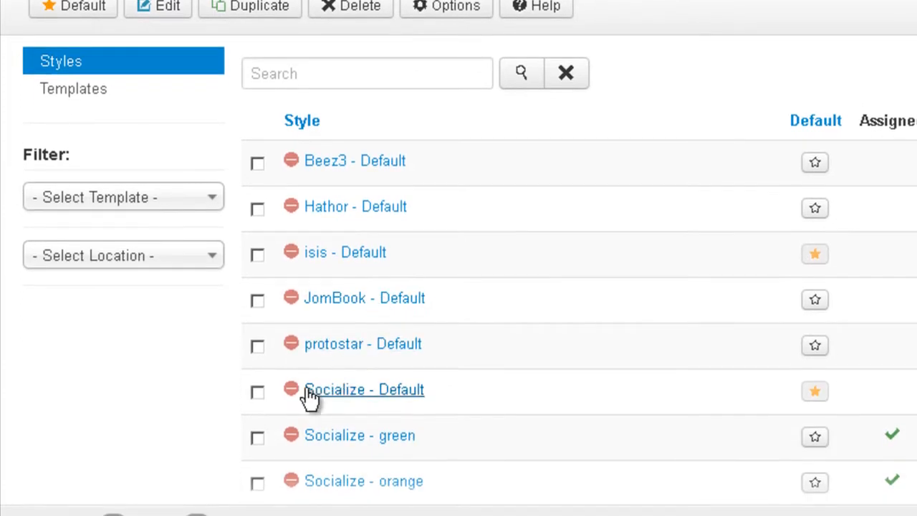
{"action": "mouse_move", "coordinate": [406, 400]}
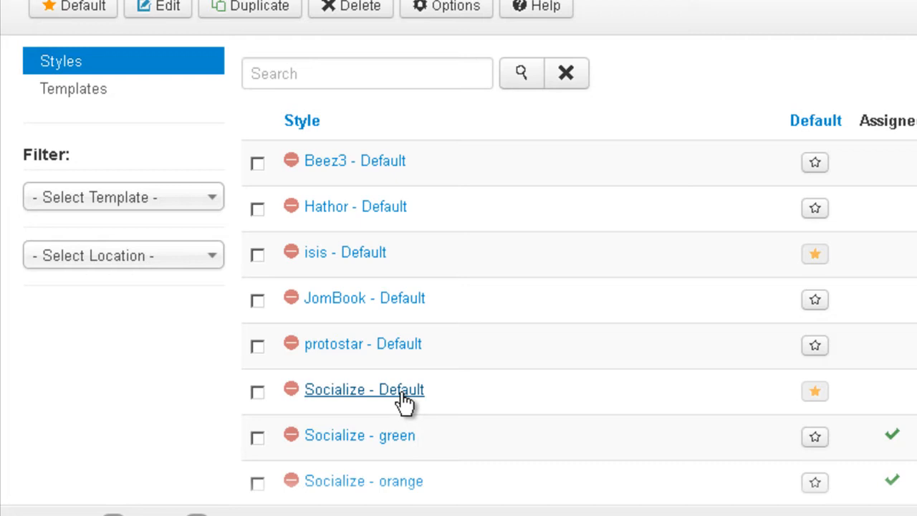
{"action": "left_click", "coordinate": [363, 389]}
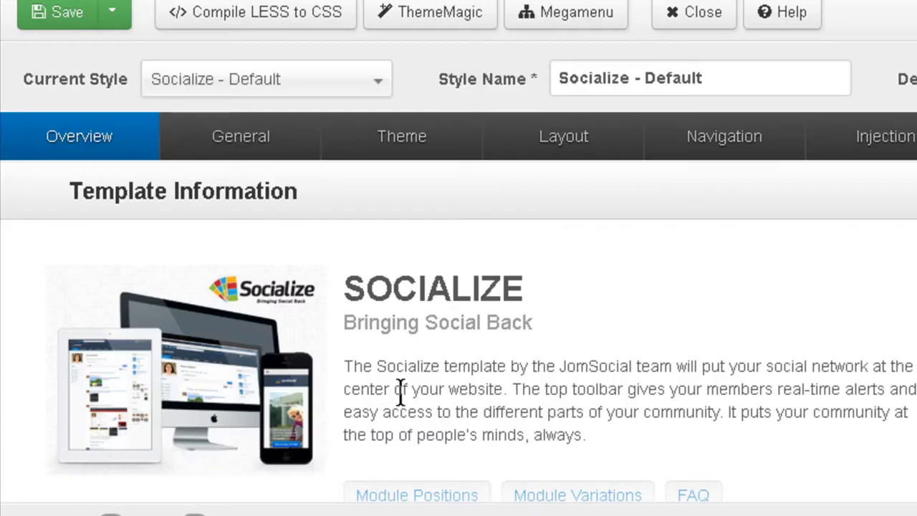
Choose the green theme on the style's Theme tab and save
{"action": "left_click", "coordinate": [401, 136]}
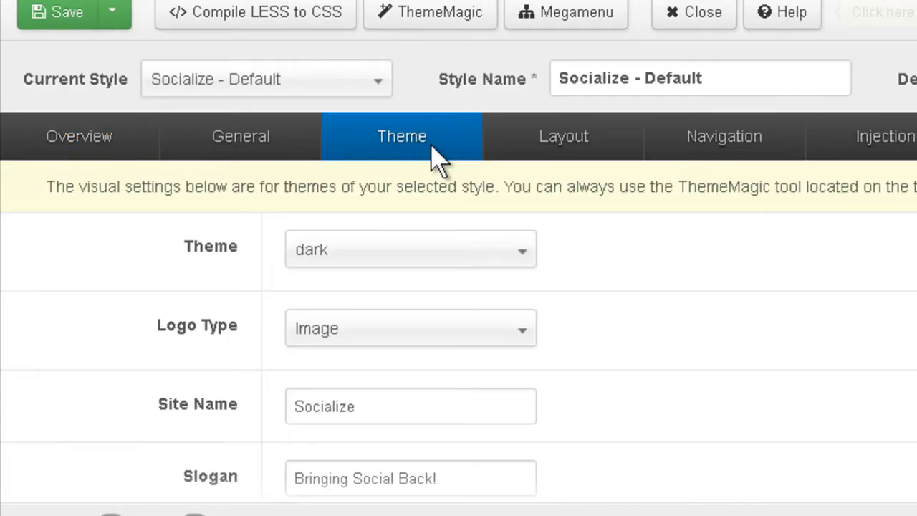
{"action": "left_click", "coordinate": [410, 249]}
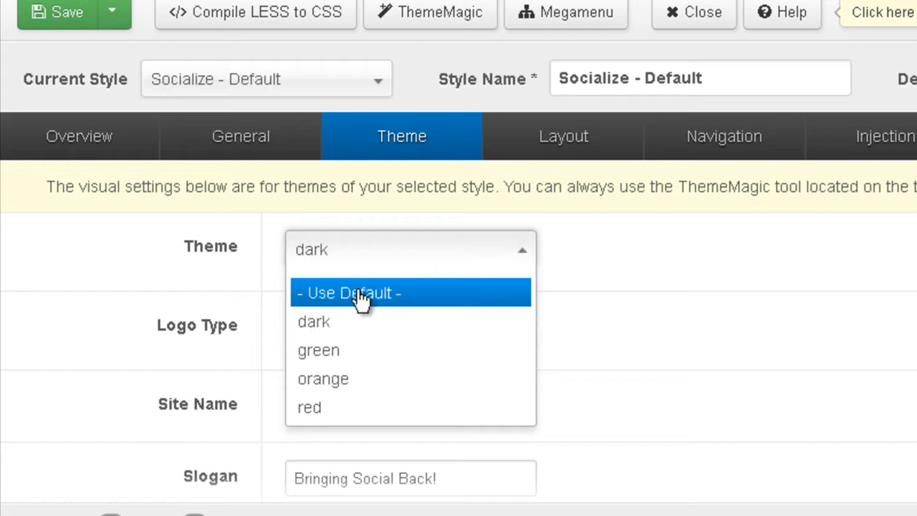
{"action": "mouse_move", "coordinate": [333, 298]}
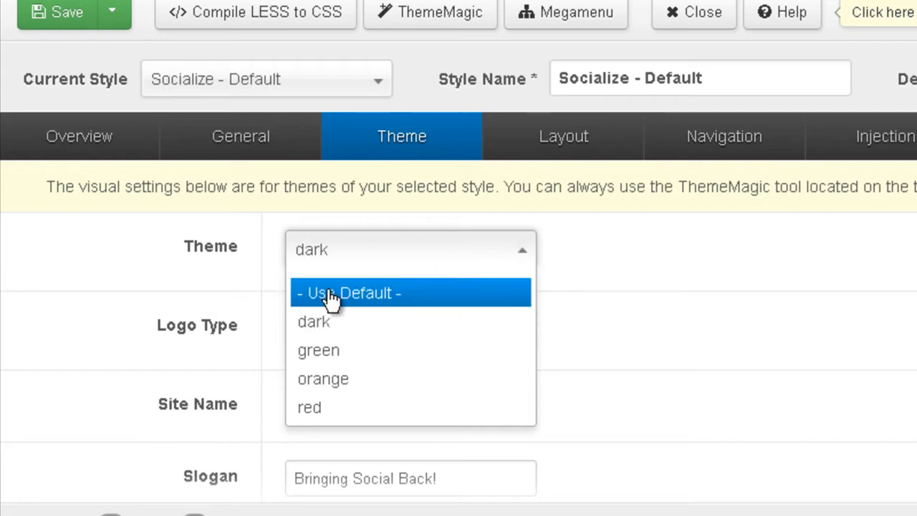
{"action": "mouse_move", "coordinate": [310, 406]}
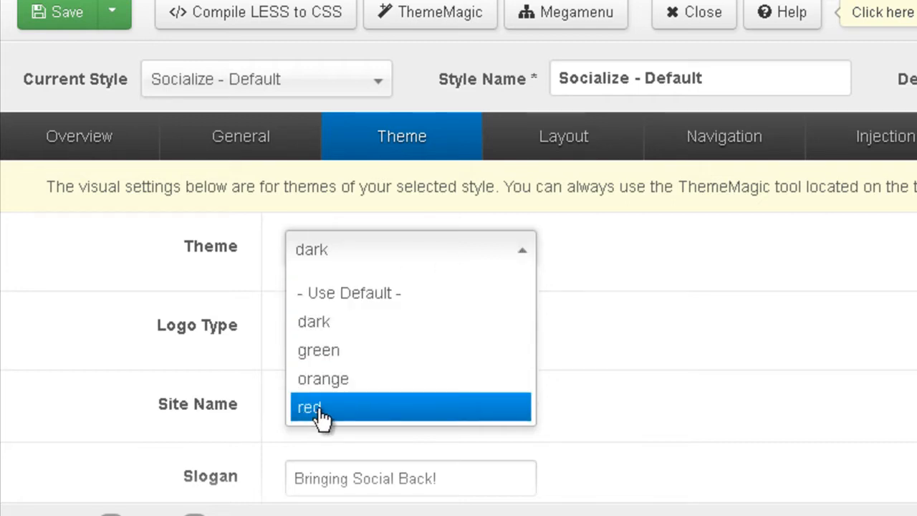
{"action": "left_click", "coordinate": [318, 350]}
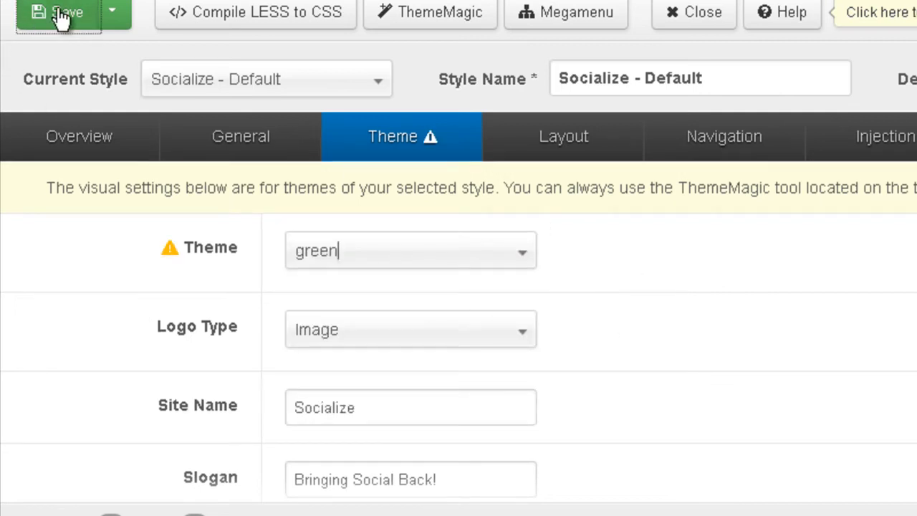
{"action": "left_click", "coordinate": [58, 12]}
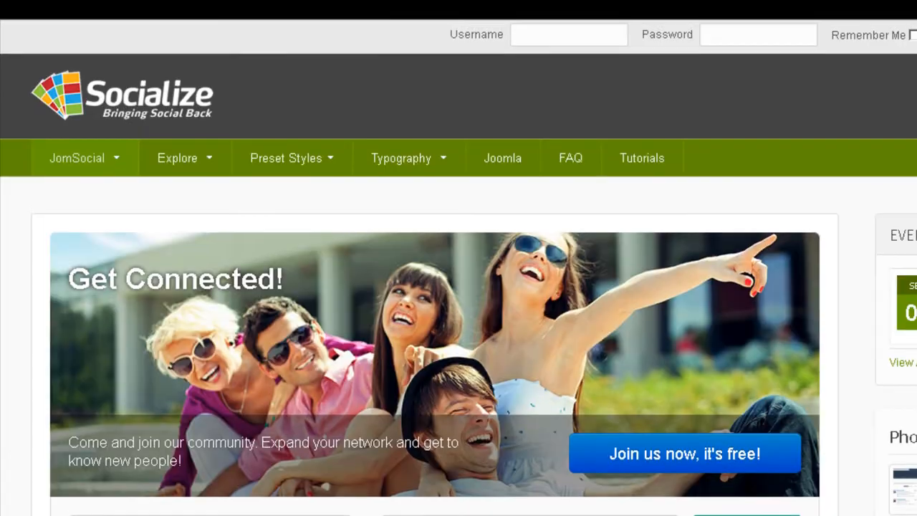
Scroll the front page to check the green header and menu bar
{"action": "scroll", "scroll_direction": "down", "scroll_amount": 3}
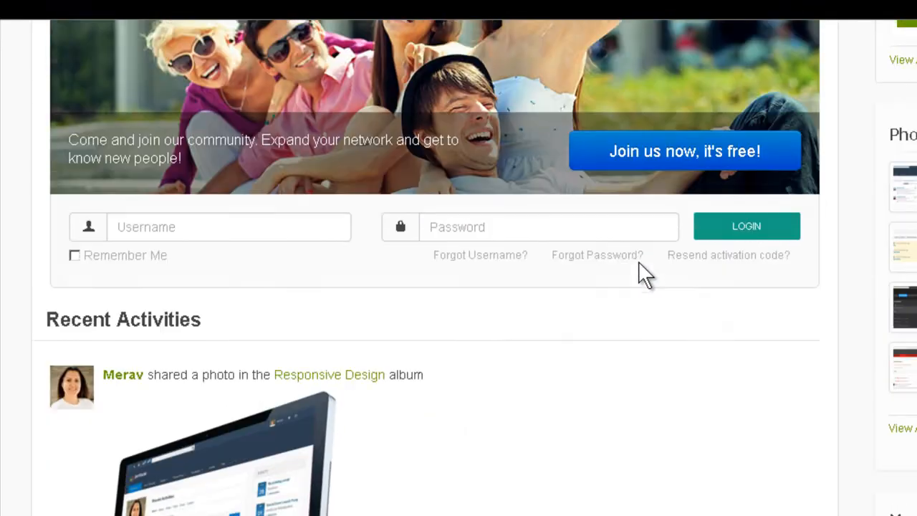
{"action": "scroll", "scroll_direction": "up", "scroll_amount": 3}
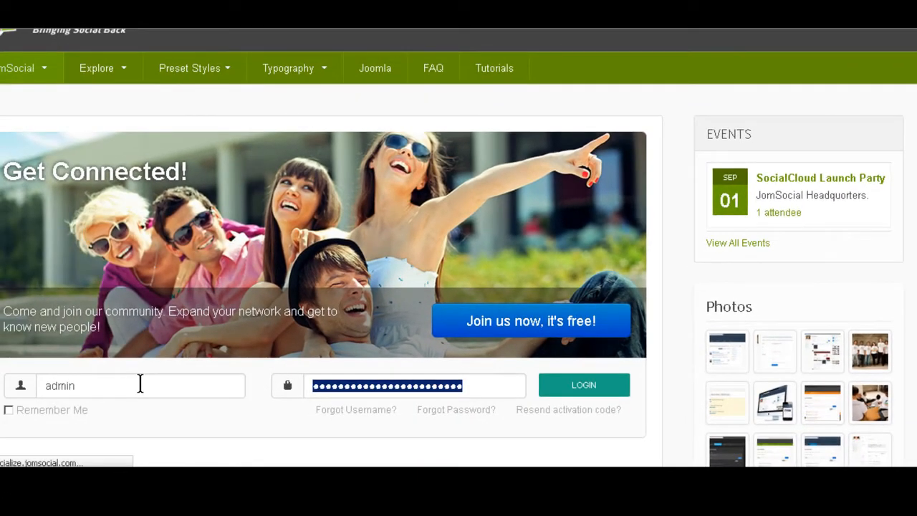
{"action": "scroll", "scroll_direction": "up", "scroll_amount": 3}
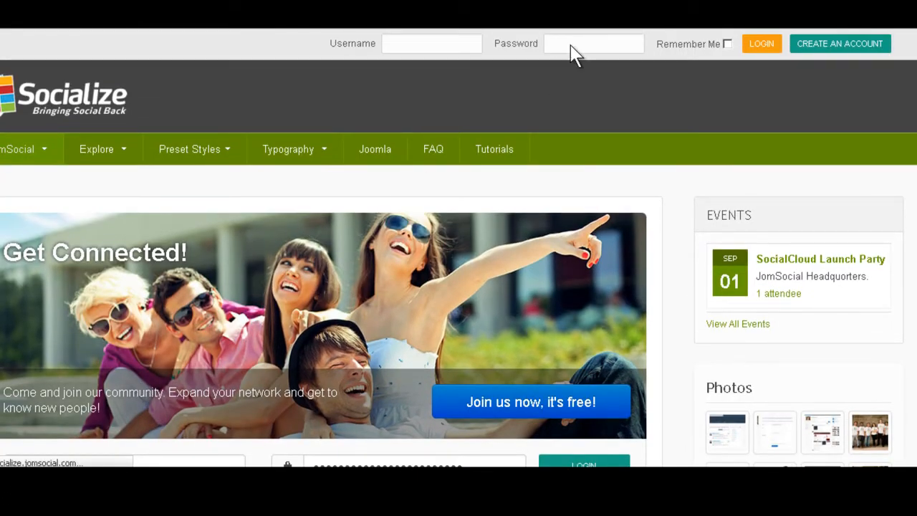
{"action": "left_click", "coordinate": [761, 43]}
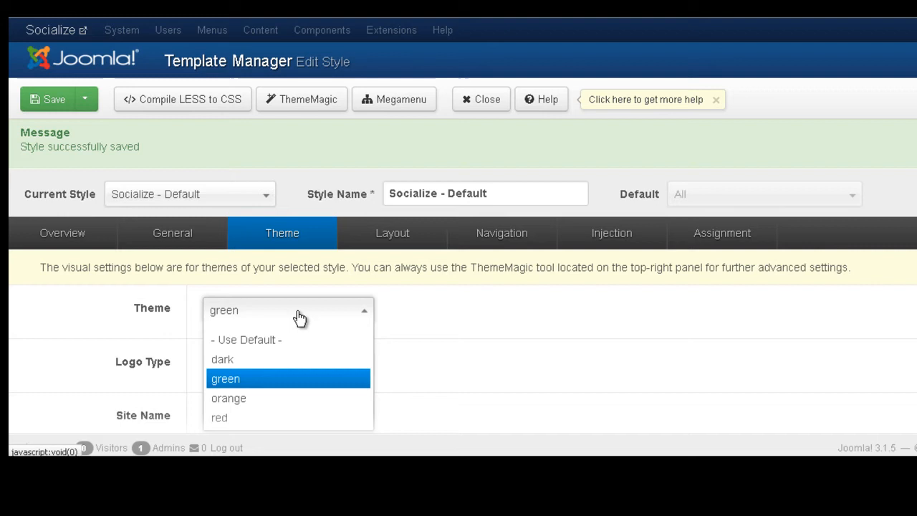
Try the orange theme, then switch the Theme field to red
{"action": "left_click", "coordinate": [229, 398]}
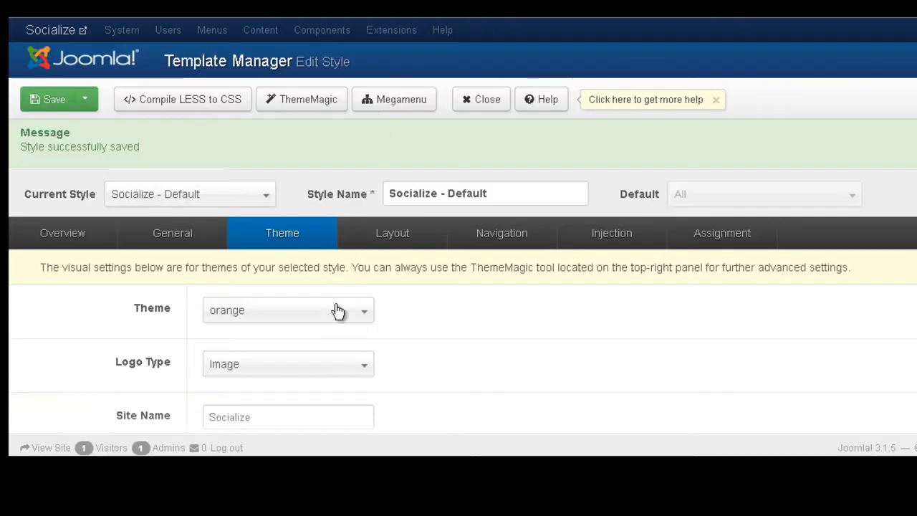
{"action": "left_click", "coordinate": [287, 310]}
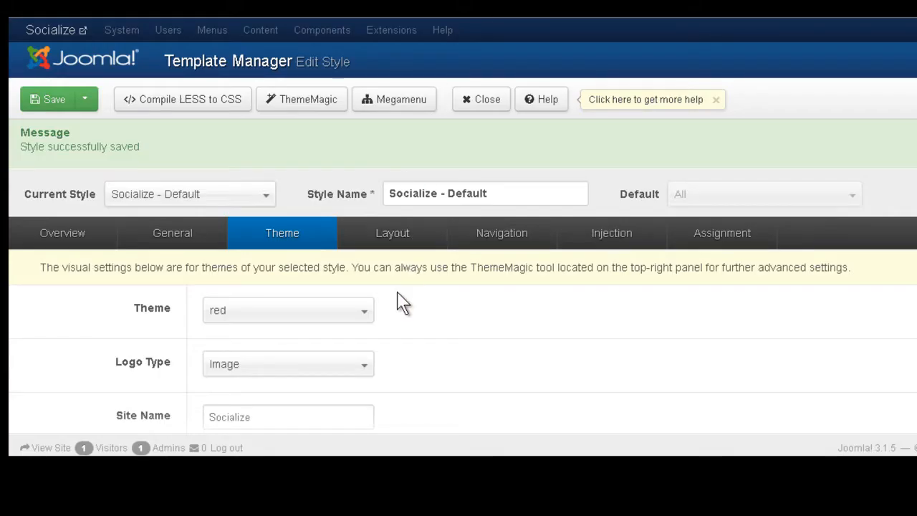
Select the dark theme from the Theme dropdown and save the style
{"action": "scroll", "scroll_direction": "up", "scroll_amount": 3}
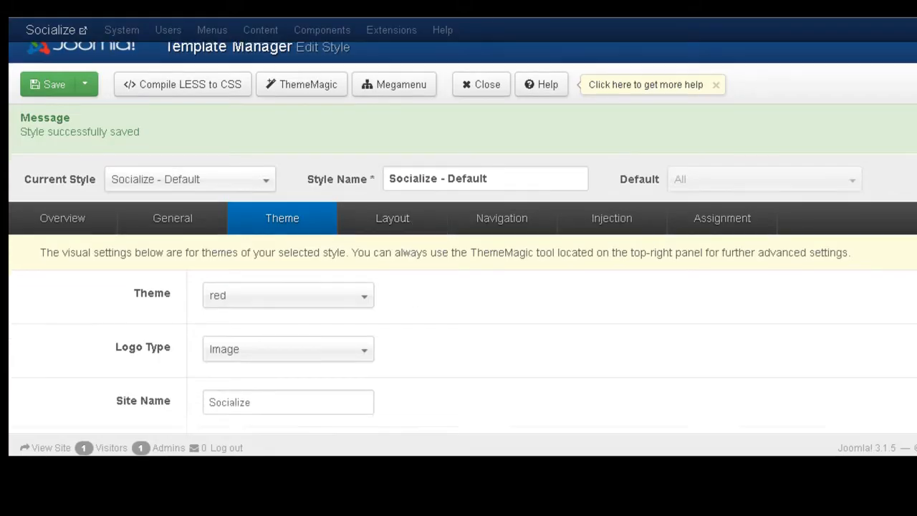
{"action": "left_click", "coordinate": [288, 294]}
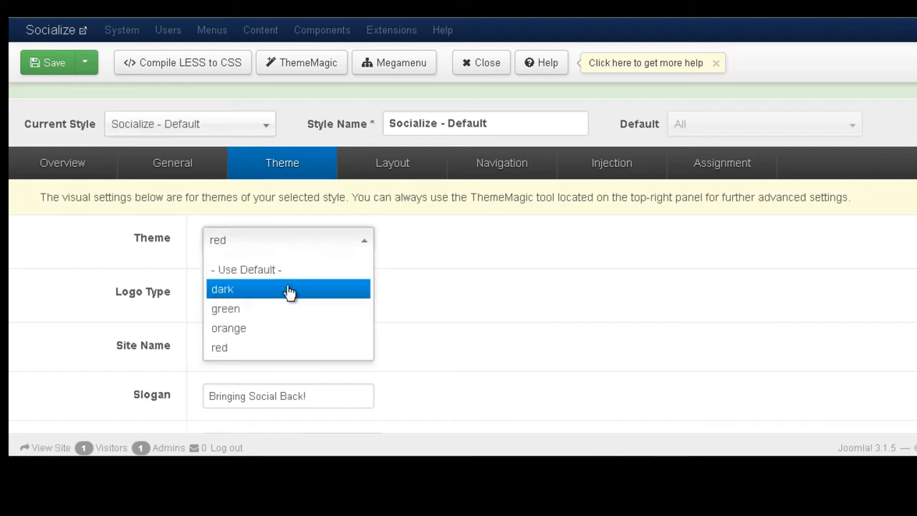
{"action": "left_click", "coordinate": [223, 288]}
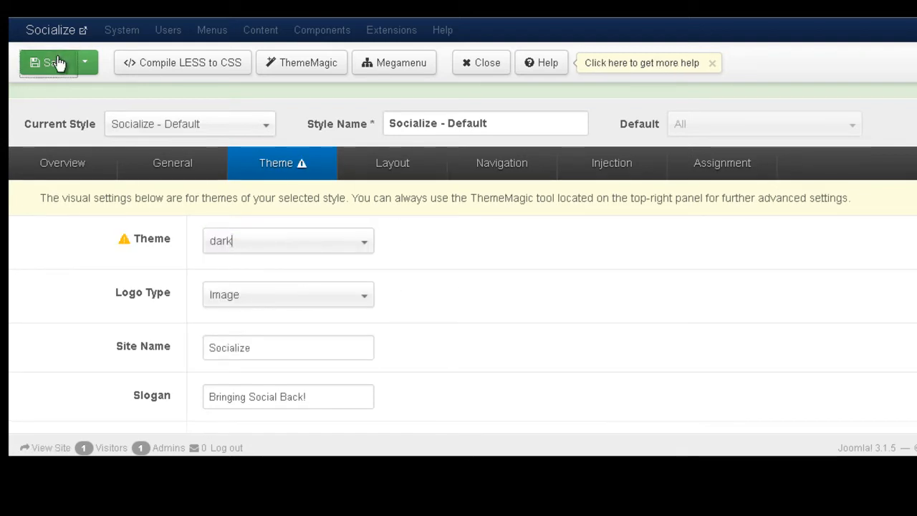
{"action": "left_click", "coordinate": [47, 62]}
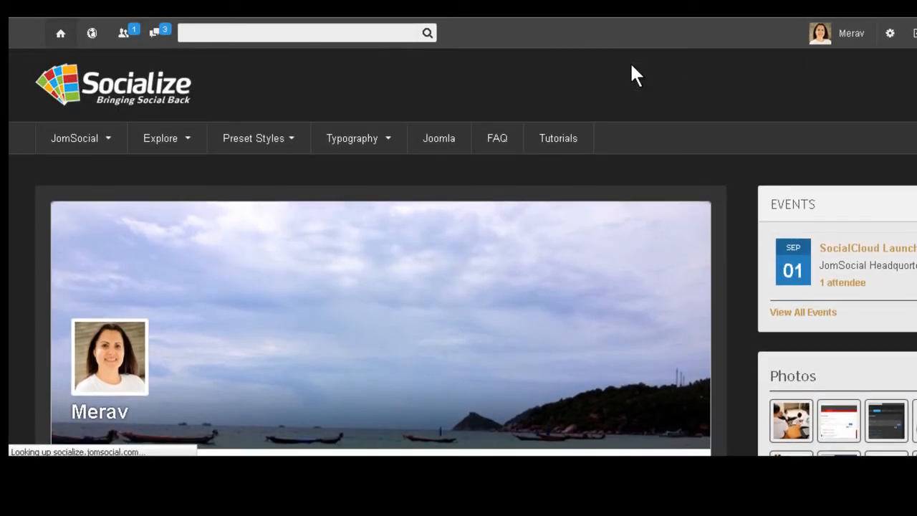
Scroll down the member profile page to inspect its dark header, details and sidebar
{"action": "scroll", "scroll_direction": "down", "scroll_amount": 3}
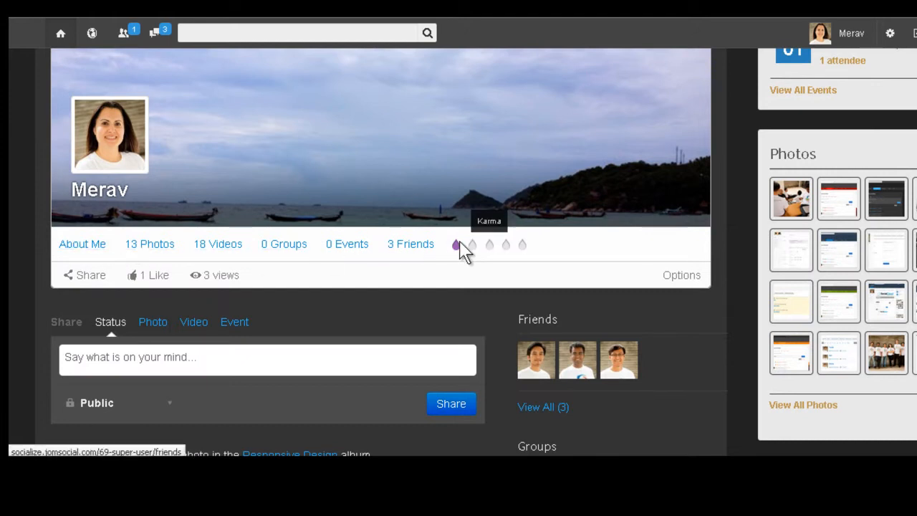
{"action": "scroll", "scroll_direction": "down", "scroll_amount": 3}
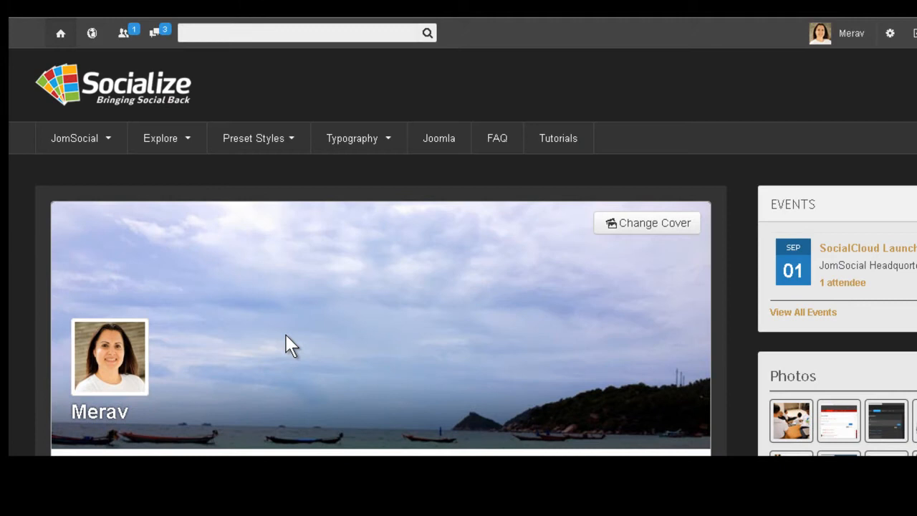
{"action": "scroll", "scroll_direction": "down", "scroll_amount": 3}
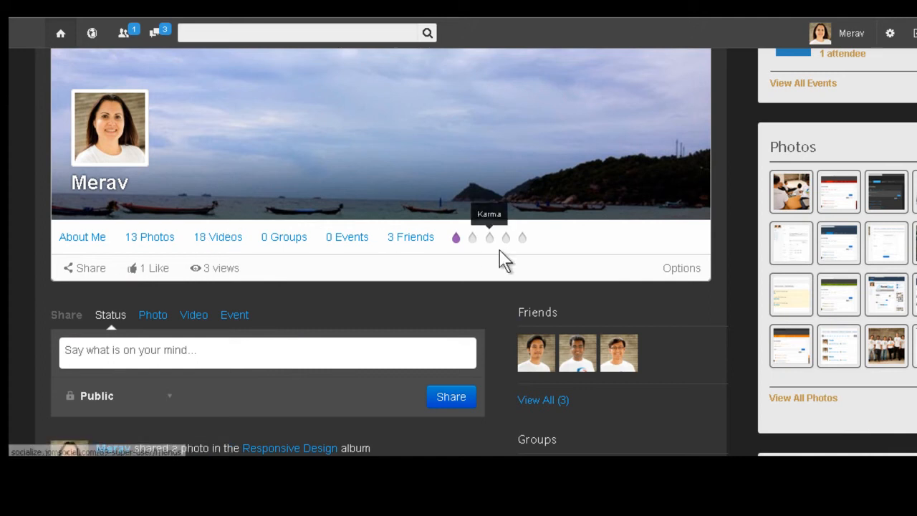
{"action": "mouse_move", "coordinate": [300, 293]}
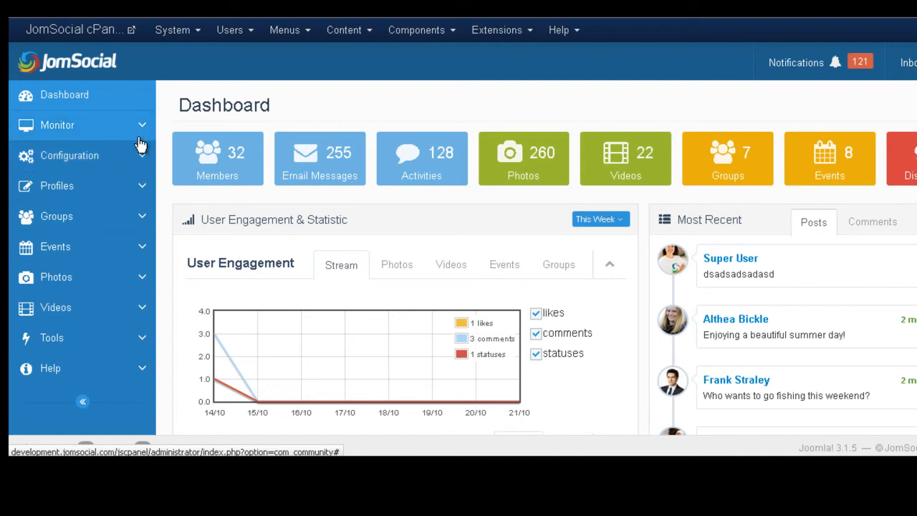
Open the default template's settings from JomSocial's configuration templates list
{"action": "left_click", "coordinate": [70, 156]}
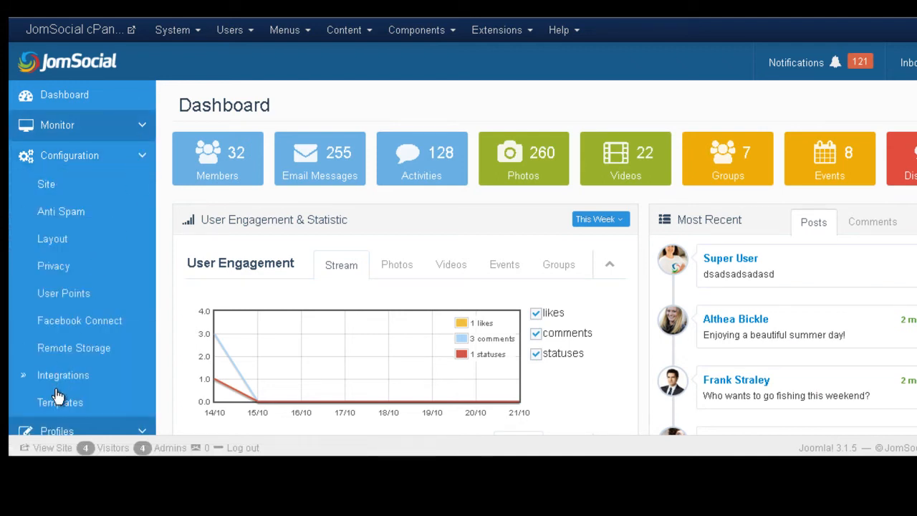
{"action": "left_click", "coordinate": [60, 402]}
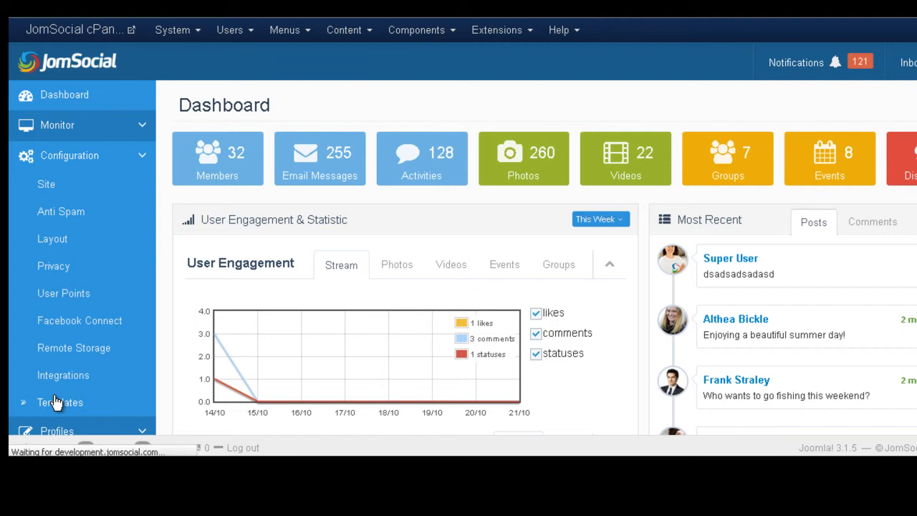
{"action": "left_click", "coordinate": [60, 402]}
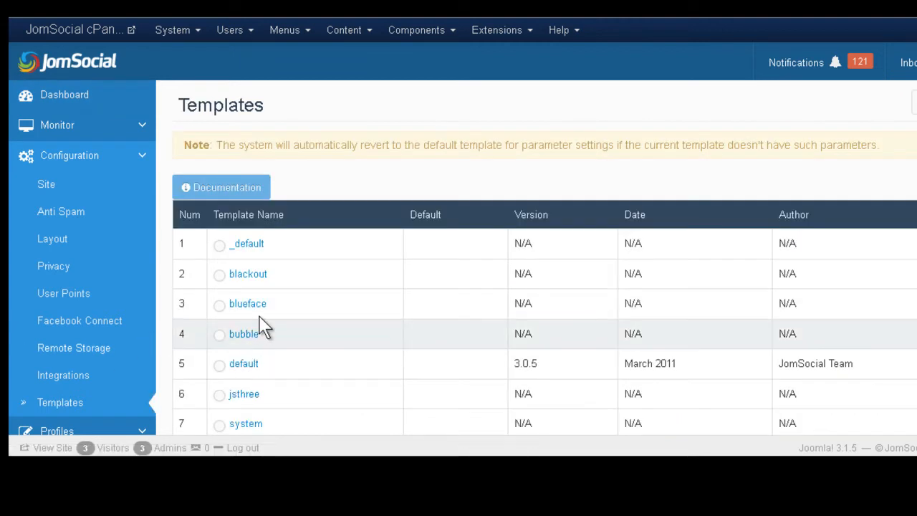
{"action": "scroll", "scroll_direction": "down", "scroll_amount": 3}
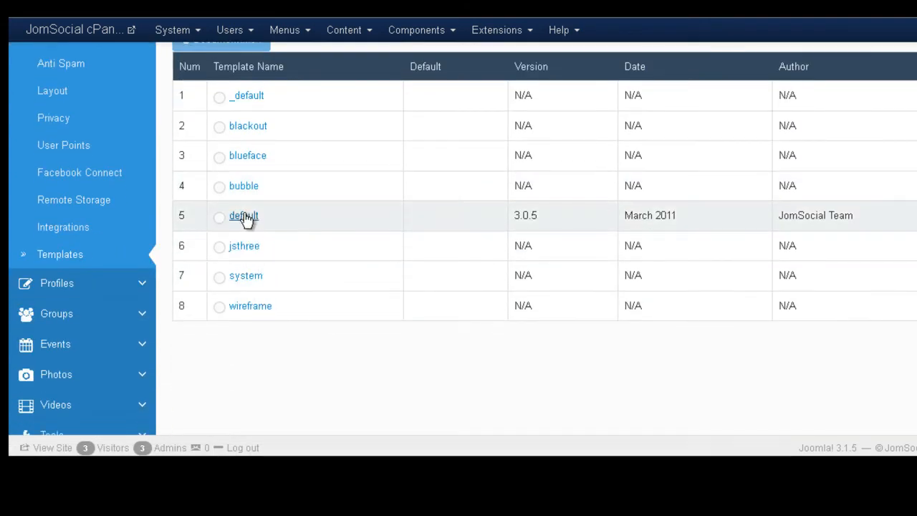
{"action": "left_click", "coordinate": [243, 214]}
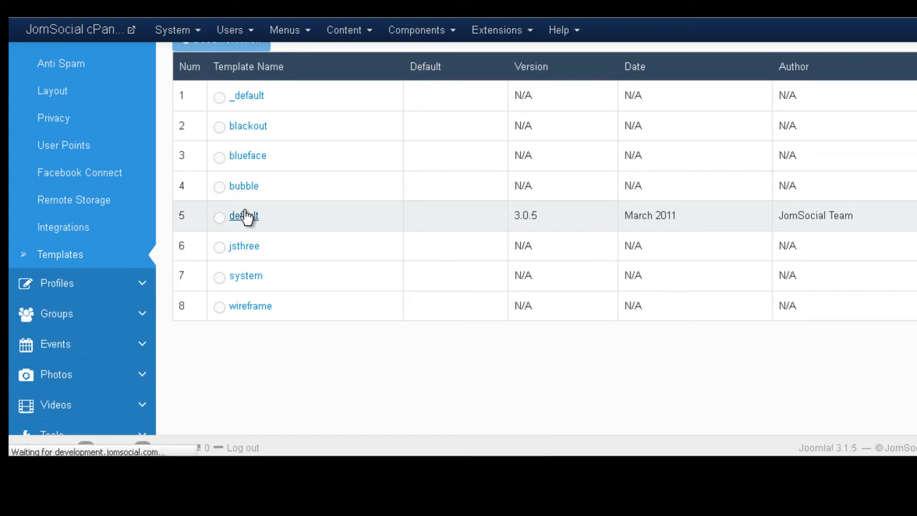
Set the default template's colour scheme to Dark and view the site
{"action": "left_click", "coordinate": [242, 214]}
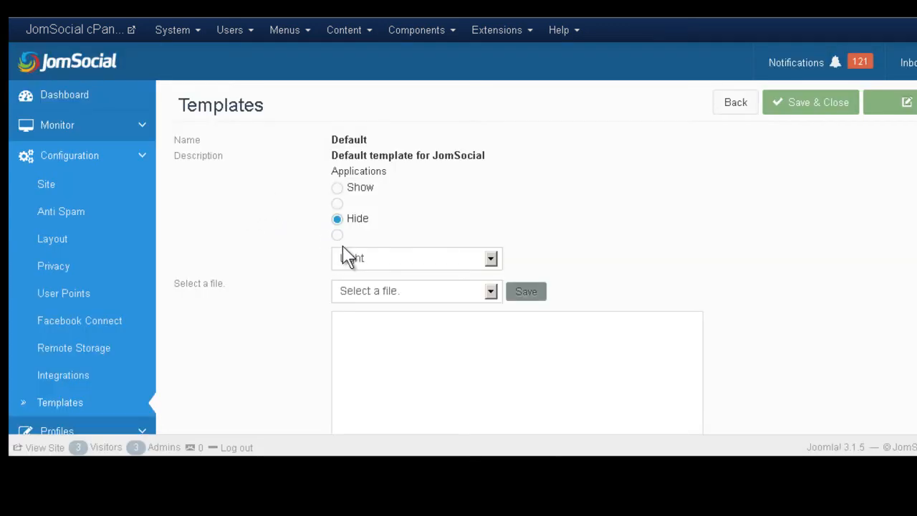
{"action": "left_click", "coordinate": [416, 258]}
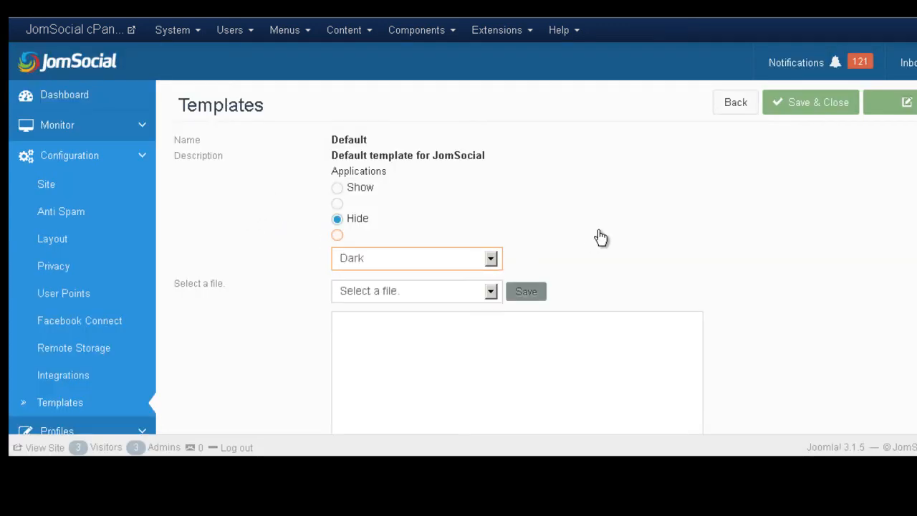
{"action": "left_click", "coordinate": [336, 234]}
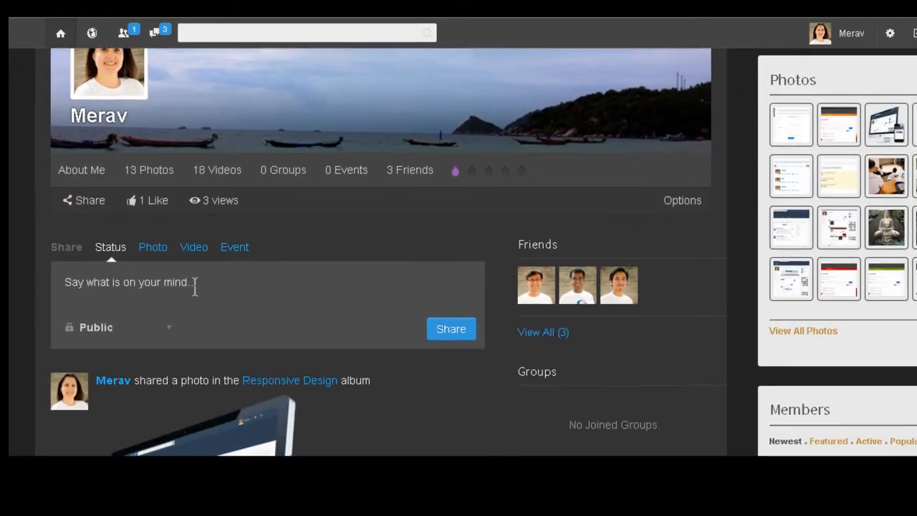
Scroll the profile page to check the dark header, events list and photos sidebar
{"action": "scroll", "scroll_direction": "down", "scroll_amount": 3}
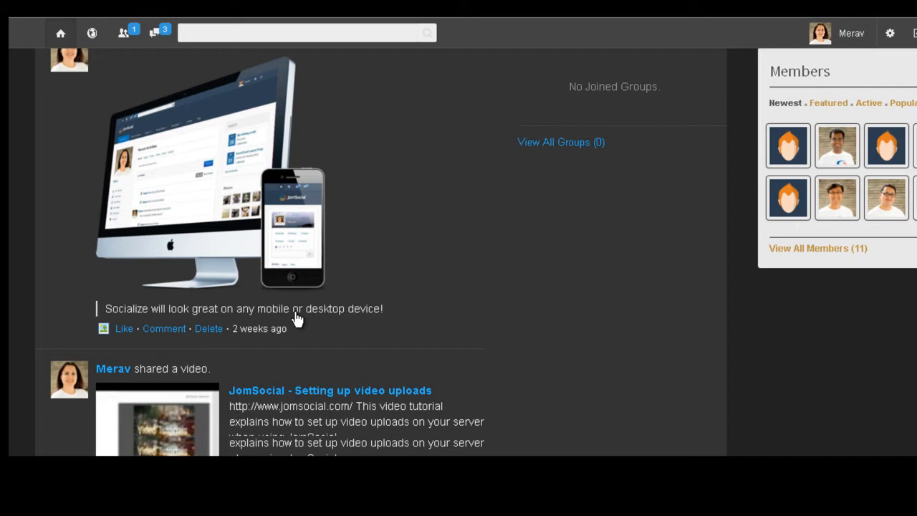
{"action": "scroll", "scroll_direction": "up", "scroll_amount": 3}
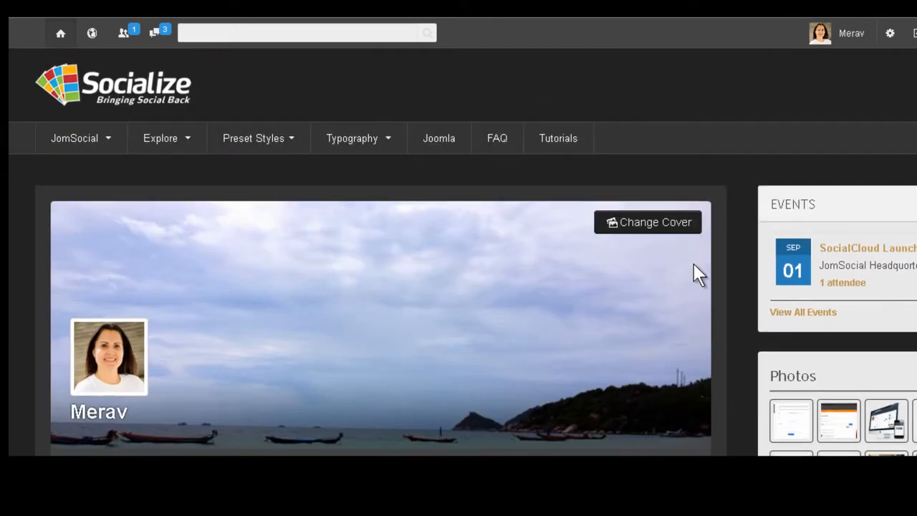
{"action": "scroll", "scroll_direction": "down", "scroll_amount": 3}
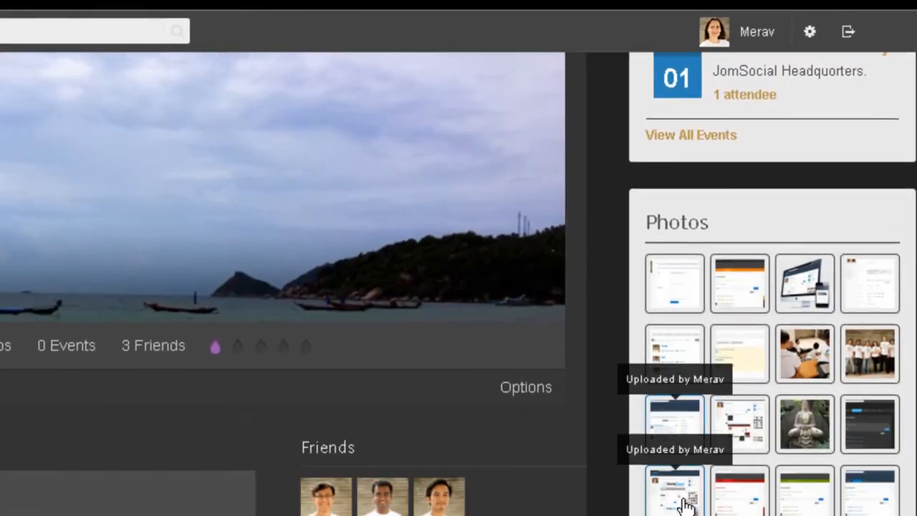
{"action": "scroll", "scroll_direction": "up", "scroll_amount": 3}
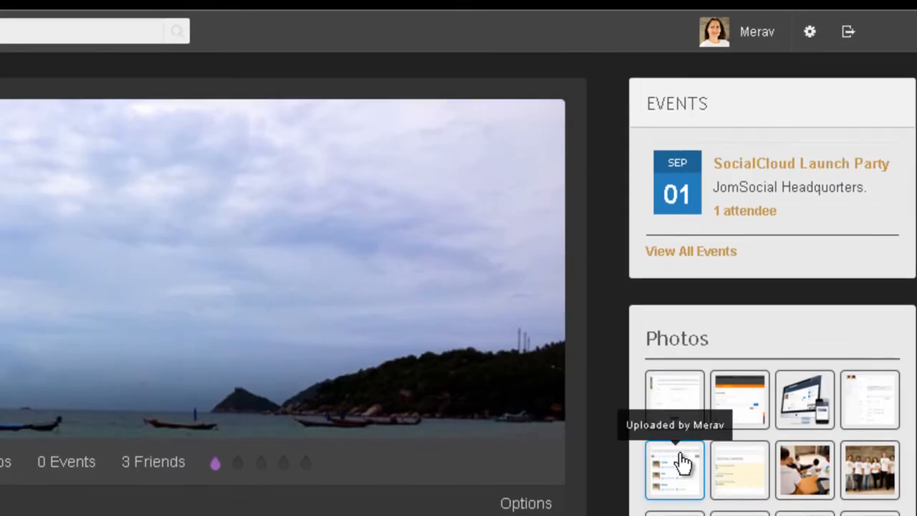
{"action": "mouse_move", "coordinate": [681, 337]}
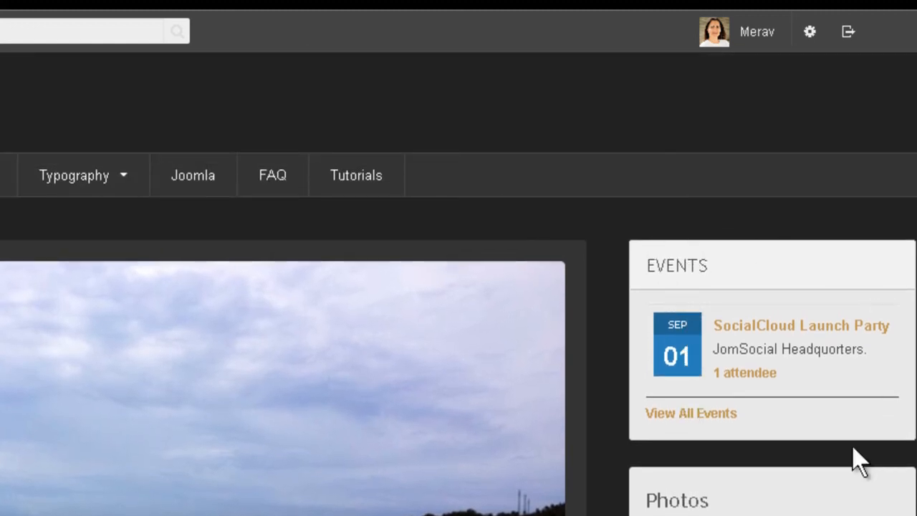
{"action": "mouse_move", "coordinate": [698, 391]}
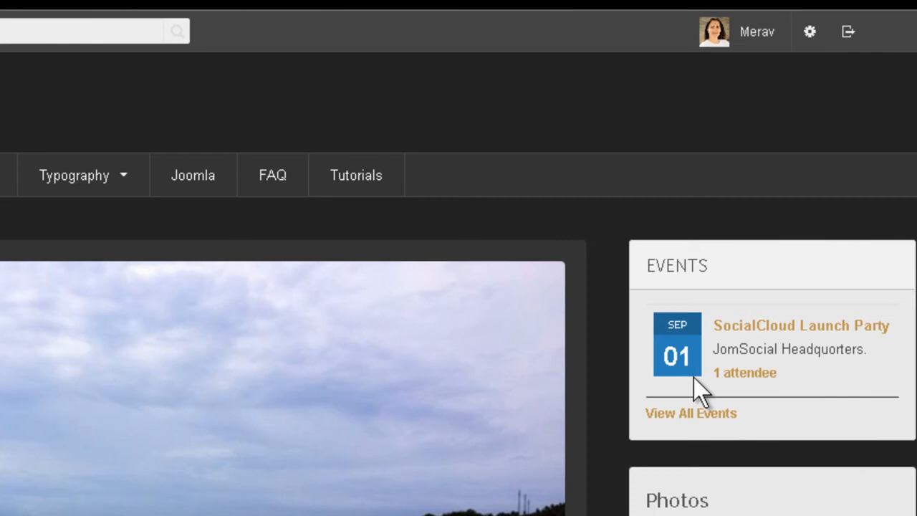
{"action": "mouse_move", "coordinate": [632, 351]}
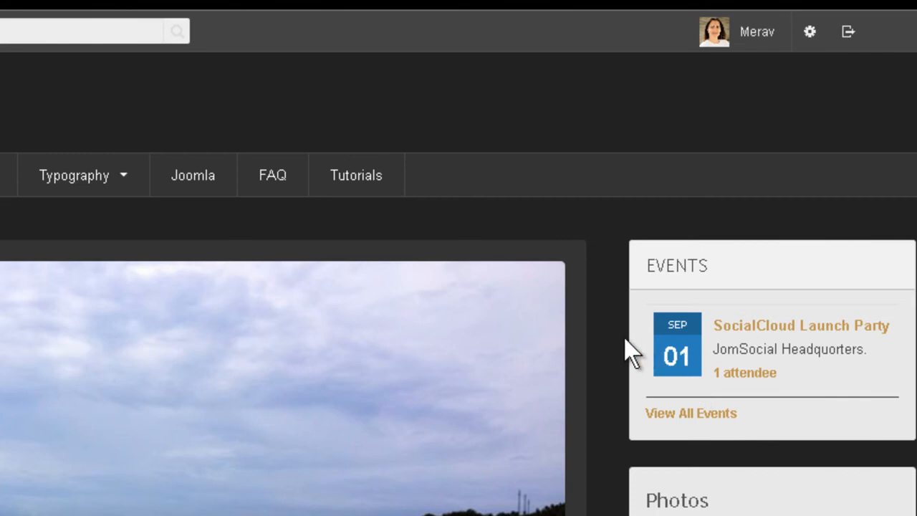
{"action": "mouse_move", "coordinate": [64, 248]}
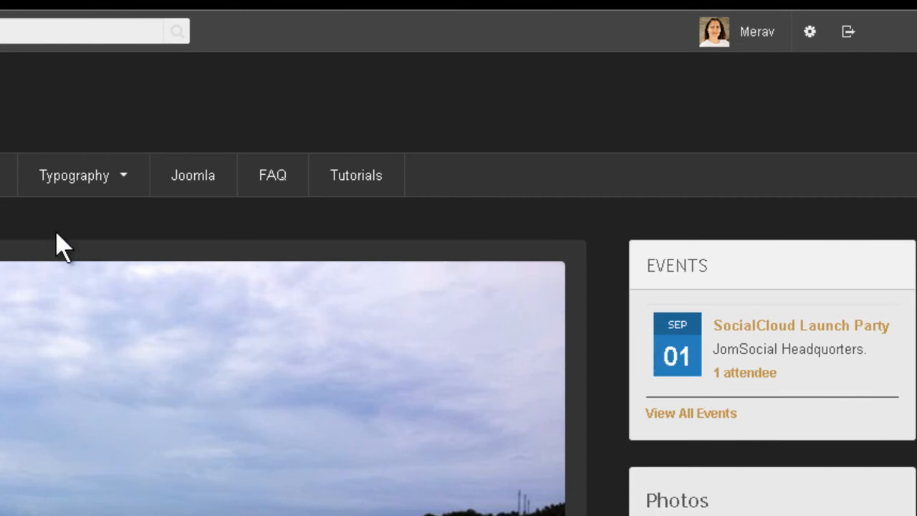
Open Explore > Module Variations and select the sbox3 title while scrolling the styles
{"action": "left_click", "coordinate": [186, 172]}
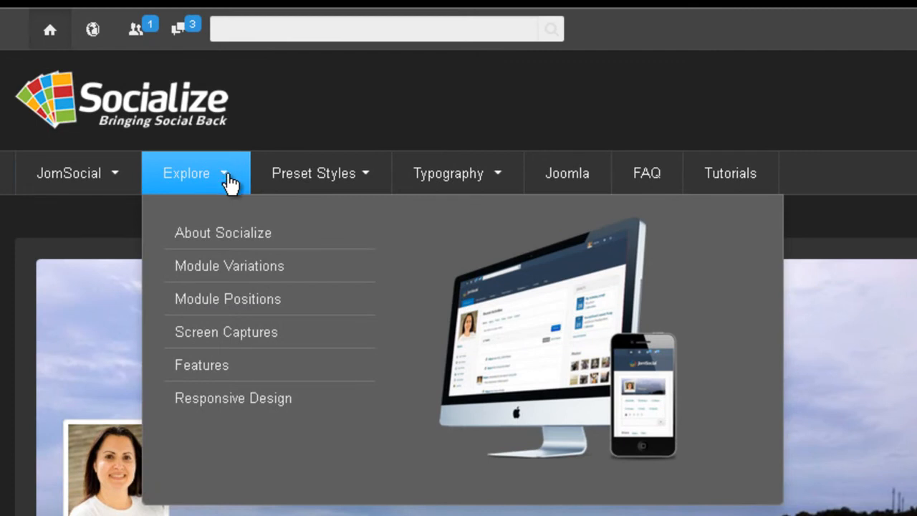
{"action": "mouse_move", "coordinate": [249, 276]}
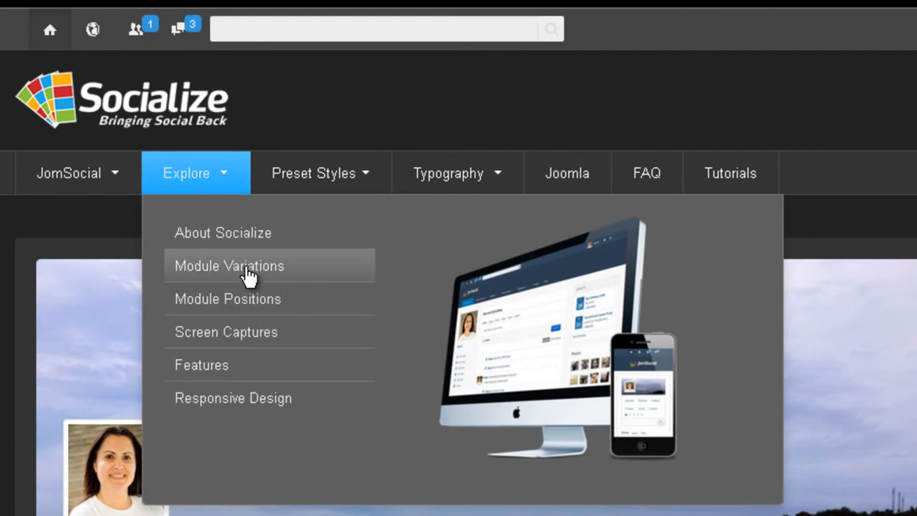
{"action": "left_click", "coordinate": [229, 265]}
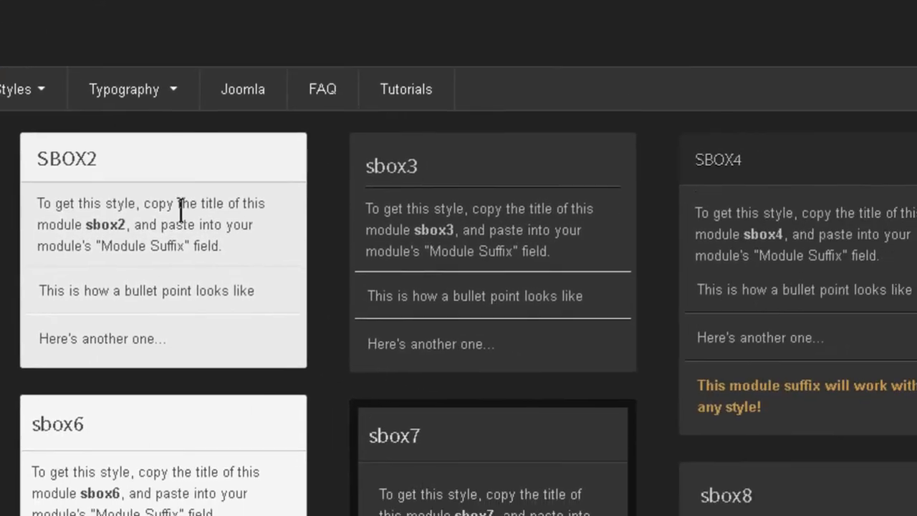
{"action": "scroll", "scroll_direction": "down", "scroll_amount": 3}
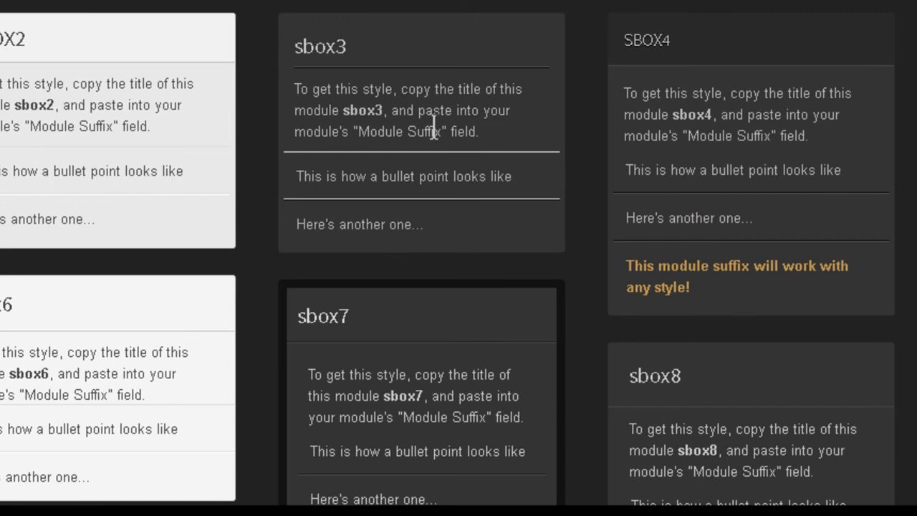
{"action": "double_click", "coordinate": [319, 46]}
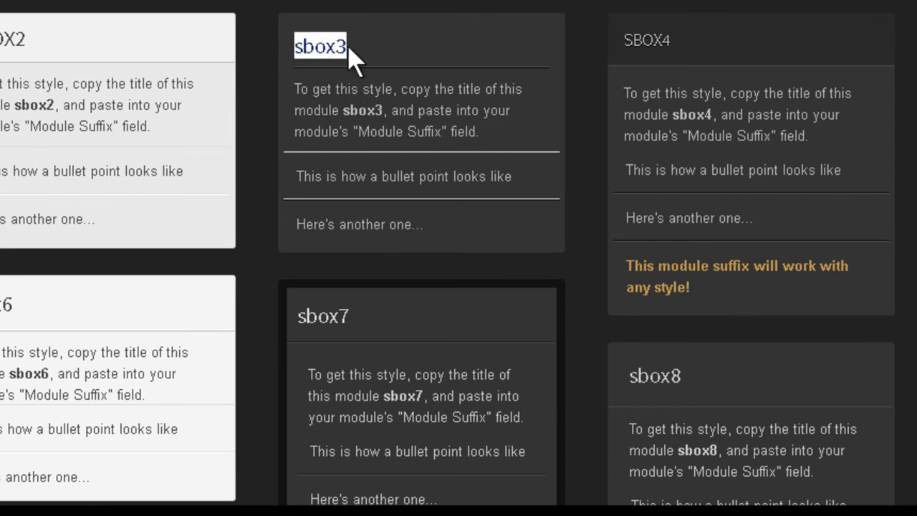
{"action": "mouse_move", "coordinate": [651, 45]}
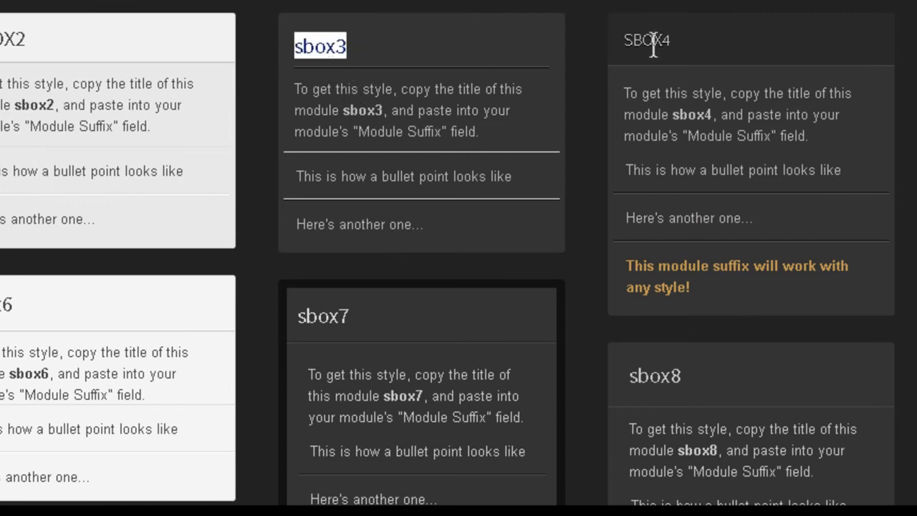
{"action": "scroll", "scroll_direction": "down", "scroll_amount": 3}
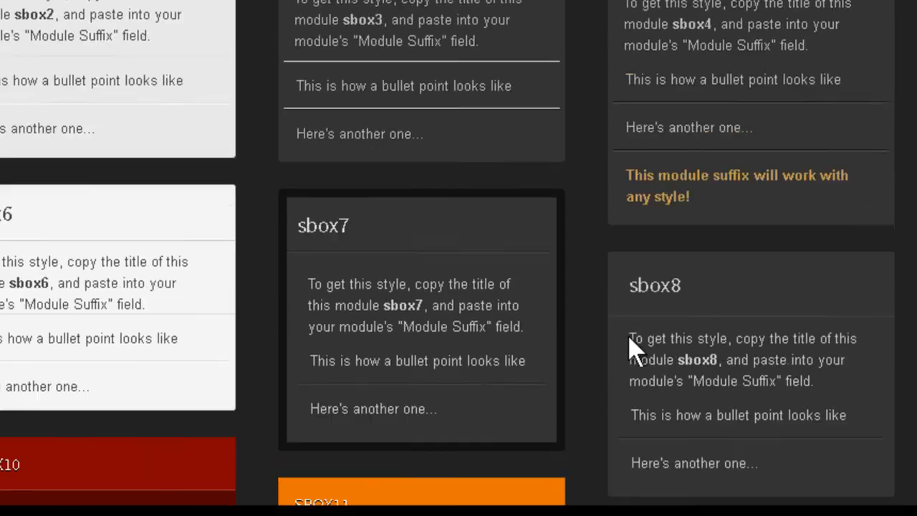
{"action": "scroll", "scroll_direction": "up", "scroll_amount": 3}
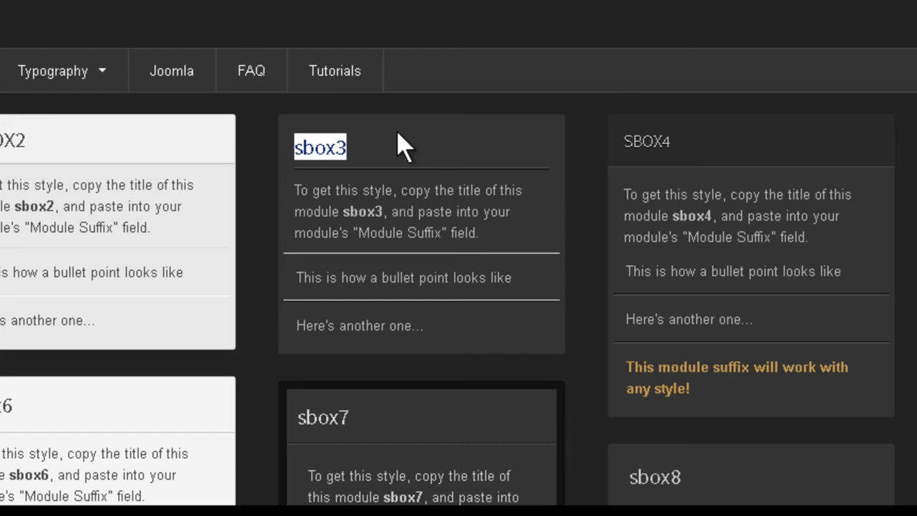
{"action": "mouse_move", "coordinate": [405, 146]}
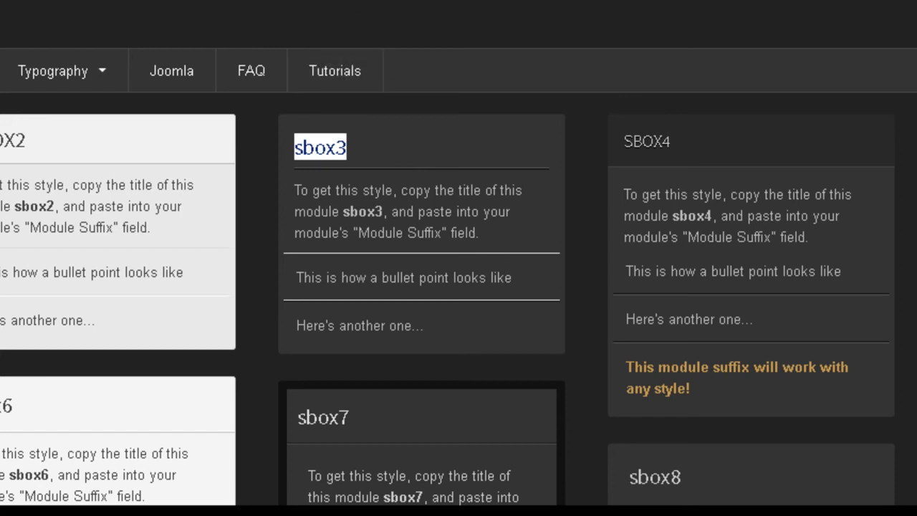